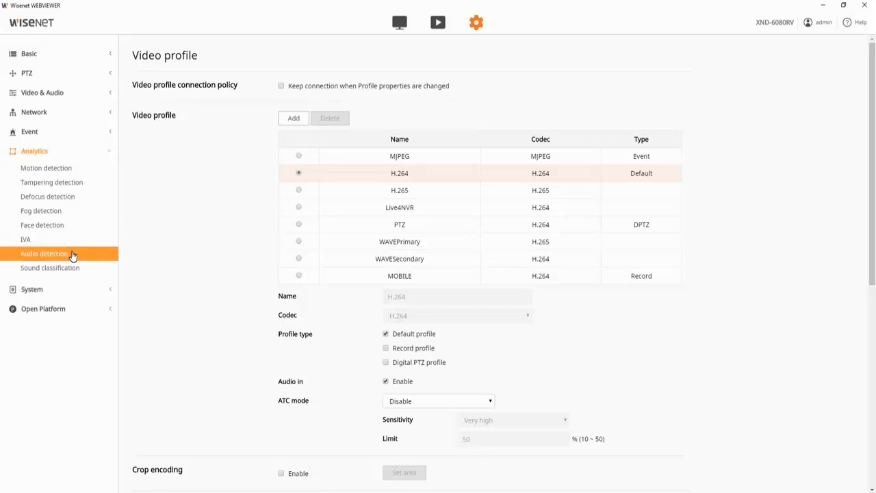
Enable Audio detection under Analytics and apply the change, confirming the dialog
{"action": "left_click", "coordinate": [44, 253]}
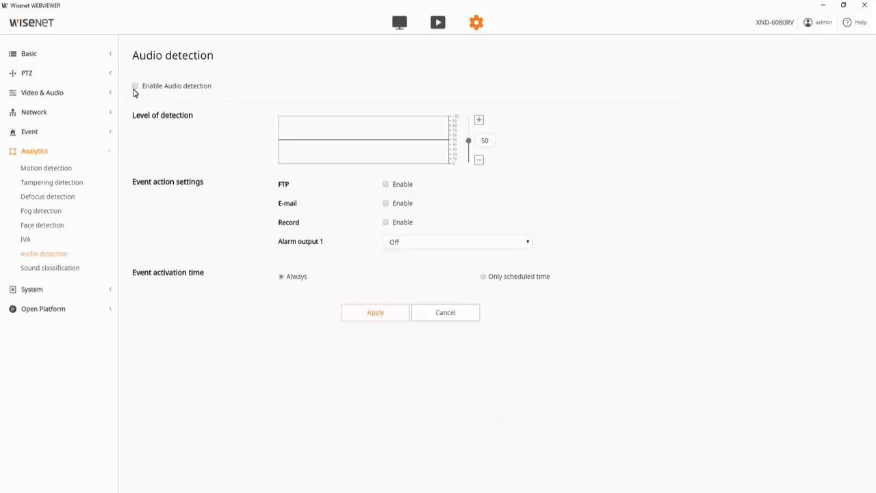
{"action": "left_click", "coordinate": [375, 312]}
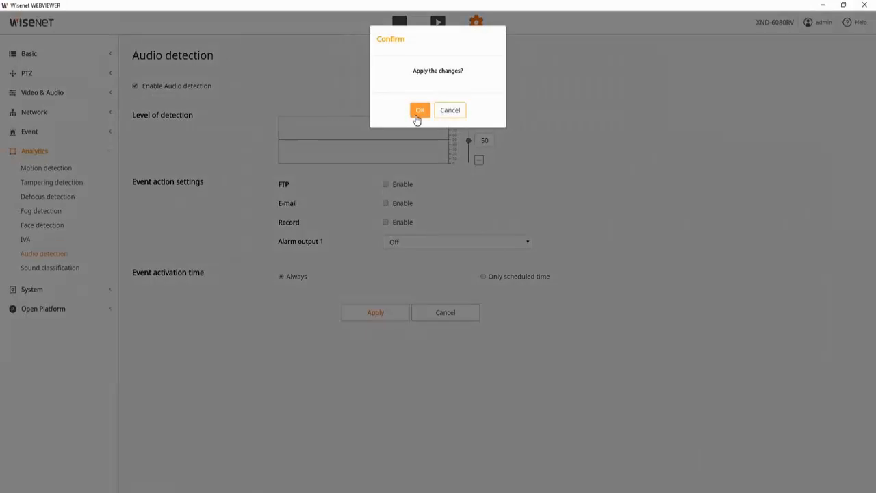
{"action": "left_click", "coordinate": [418, 110]}
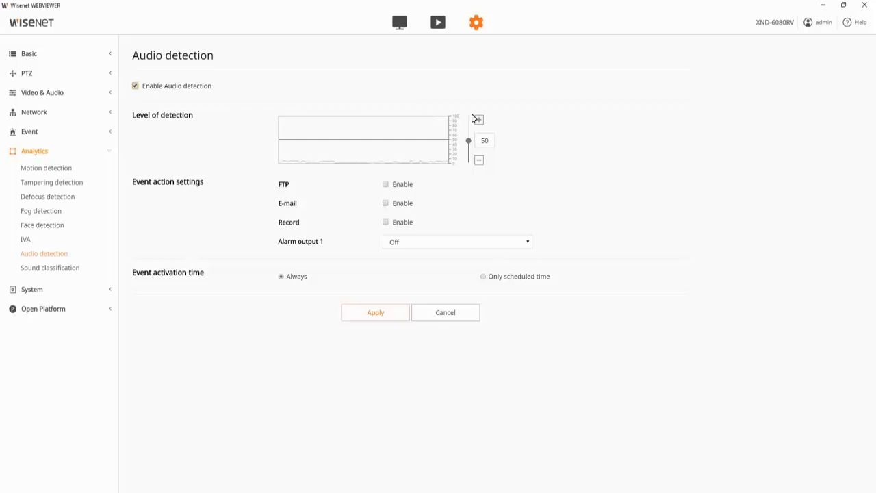
Lower the Level of detection from 50 down through 31 and 29, ending at 41
{"action": "left_click_drag", "start_coordinate": [468, 140], "coordinate": [468, 151]}
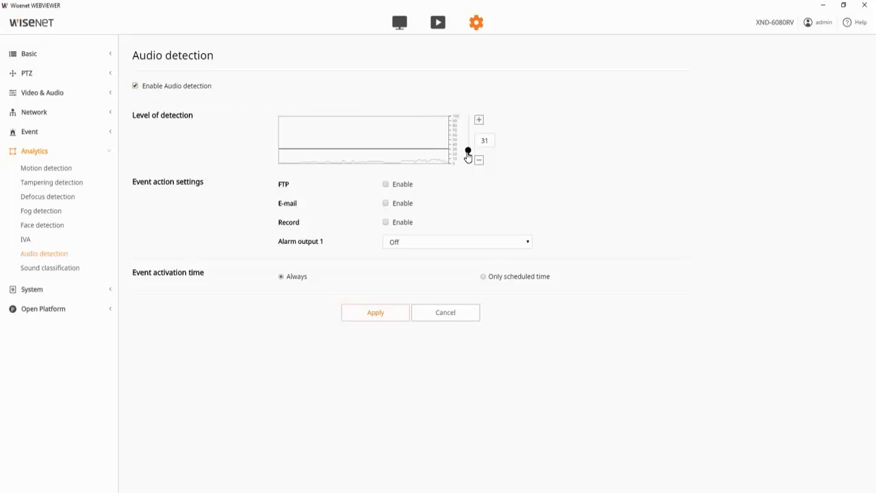
{"action": "left_click", "coordinate": [479, 159]}
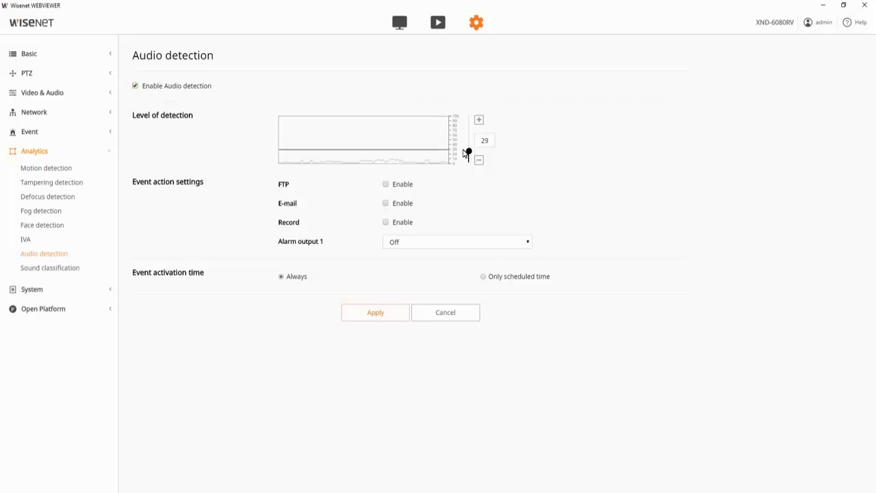
{"action": "left_click_drag", "start_coordinate": [468, 151], "coordinate": [468, 141]}
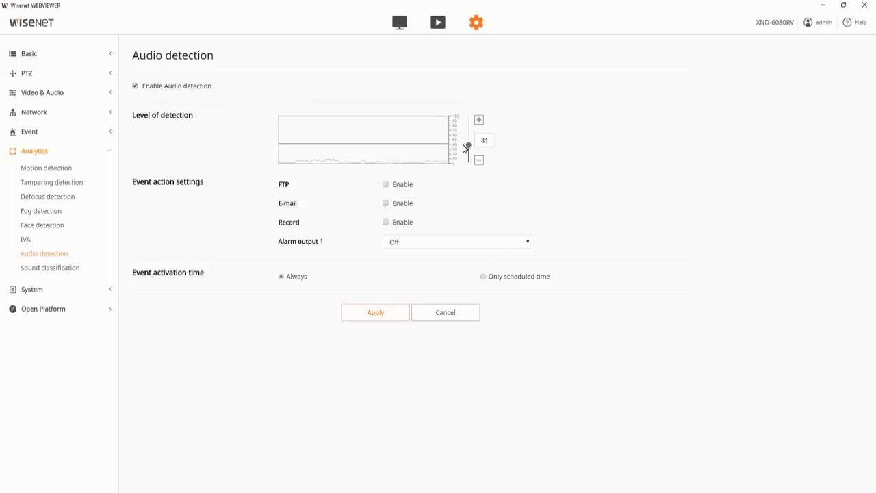